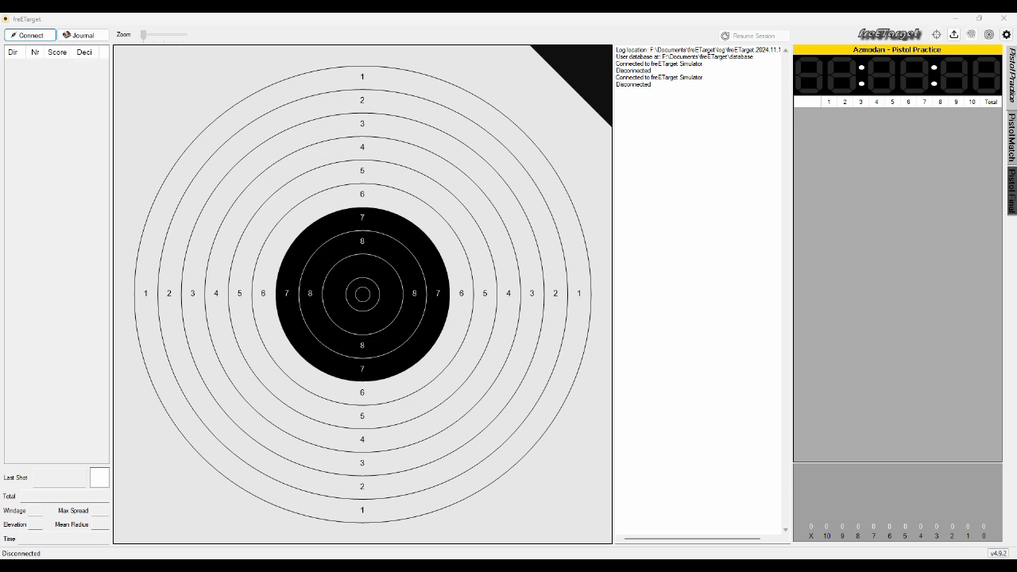
pyautogui.moveTo(290, 257)
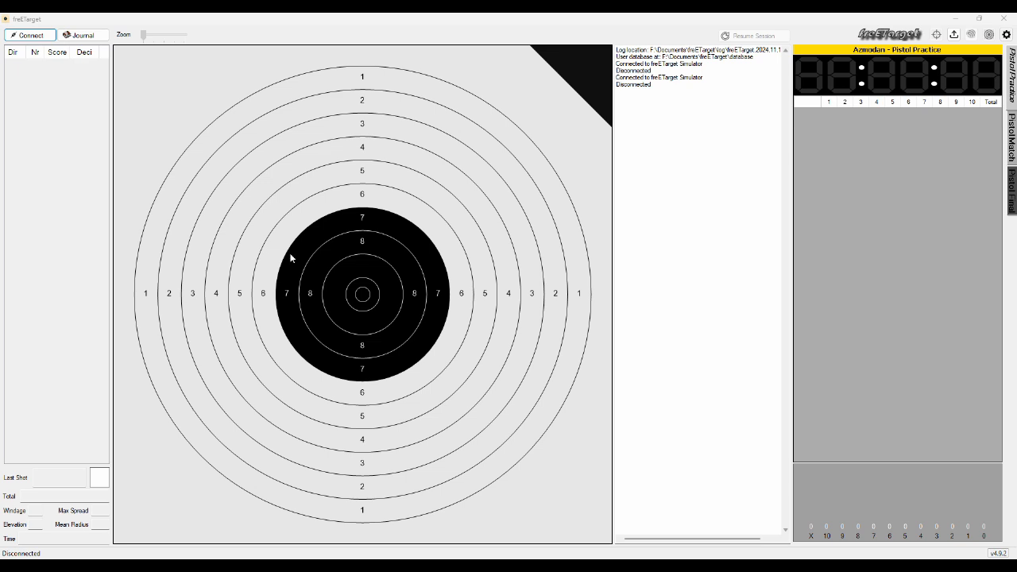
pyautogui.moveTo(428, 265)
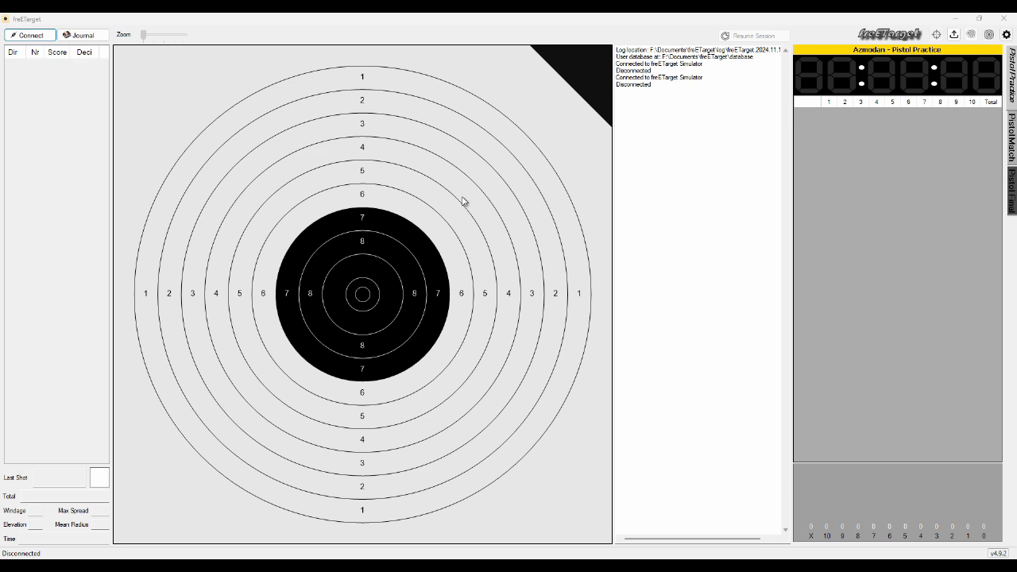
pyautogui.moveTo(578, 130)
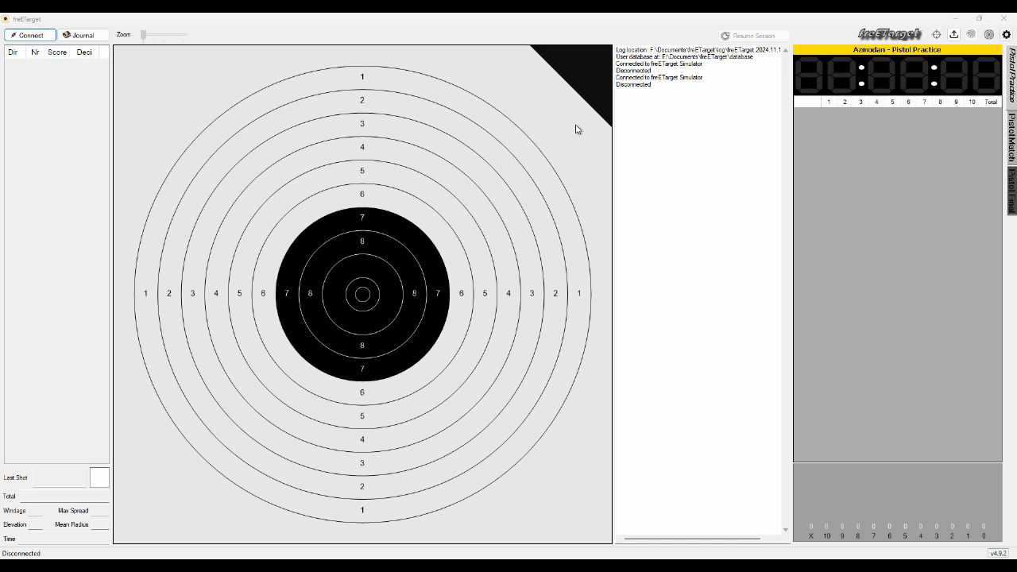
pyautogui.moveTo(672, 164)
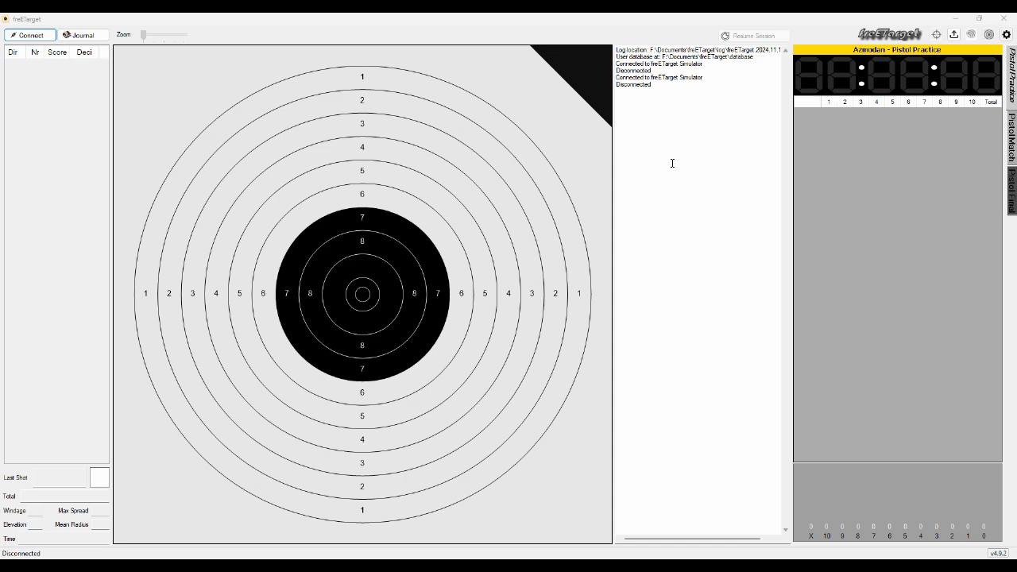
pyautogui.moveTo(785, 130)
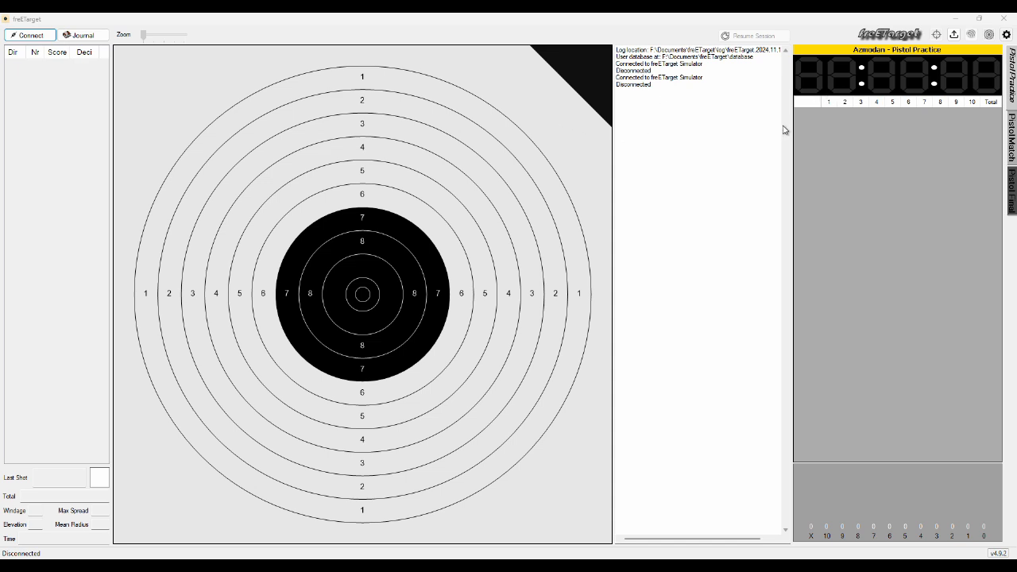
pyautogui.moveTo(985, 62)
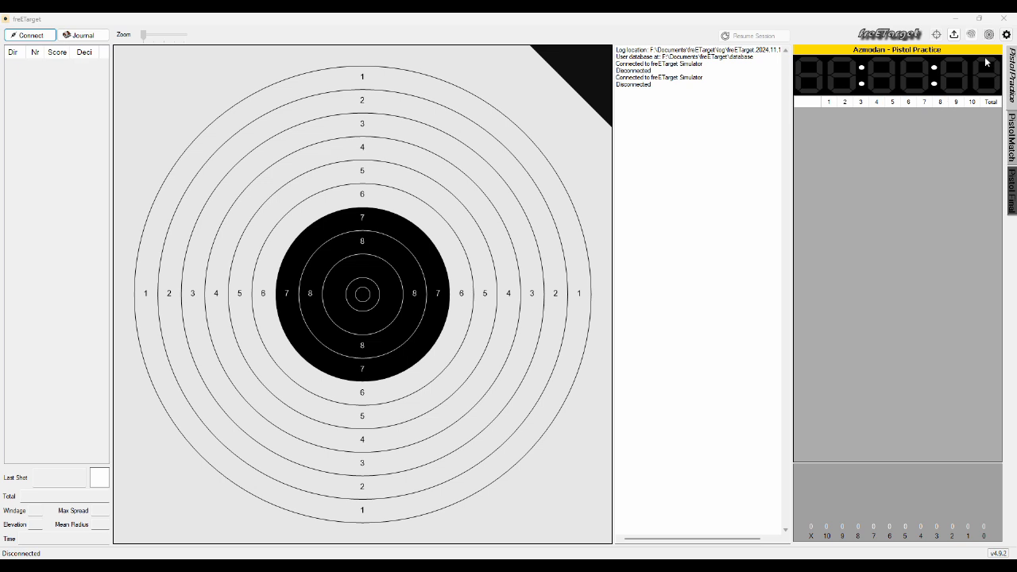
# Review the Events page in the Settings dialog to check which events are active, then close it
pyautogui.click(1005, 35)
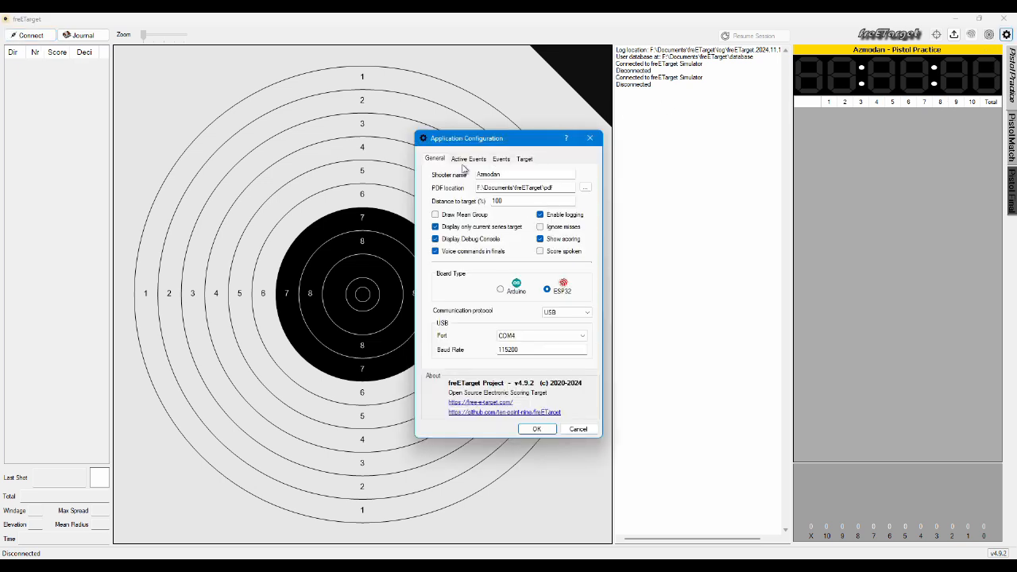
pyautogui.moveTo(467, 164)
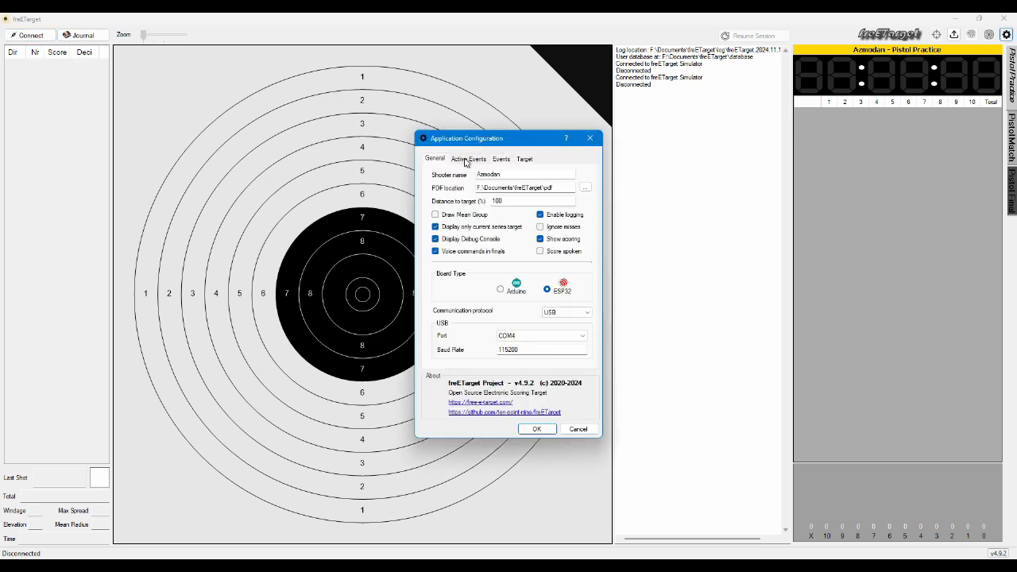
pyautogui.click(502, 159)
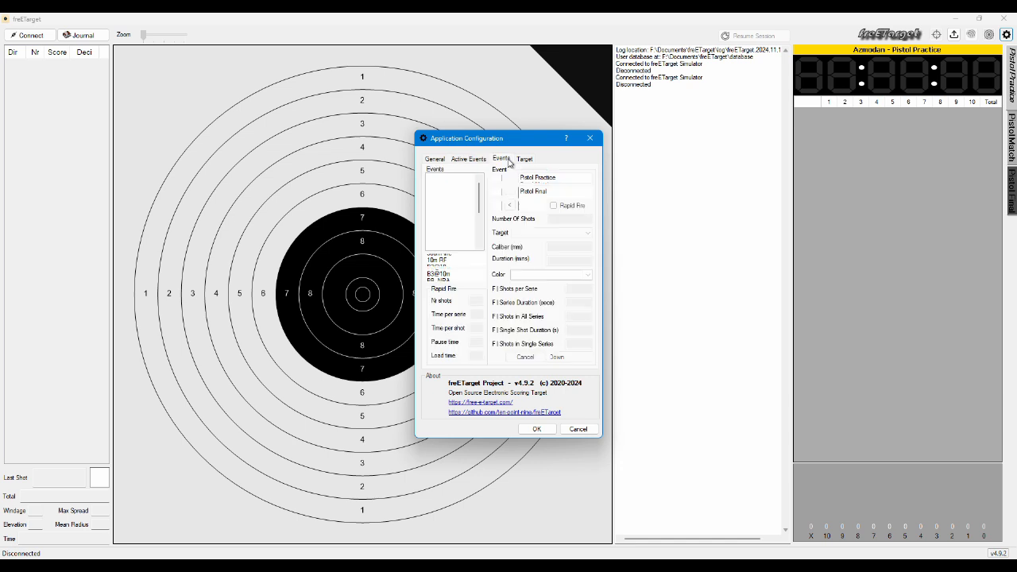
pyautogui.click(468, 159)
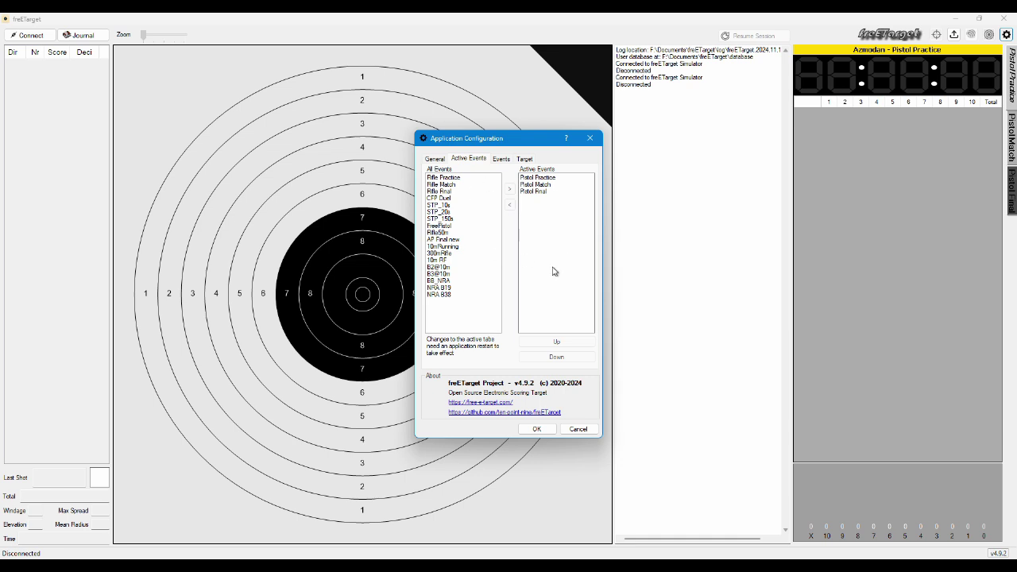
pyautogui.moveTo(546, 327)
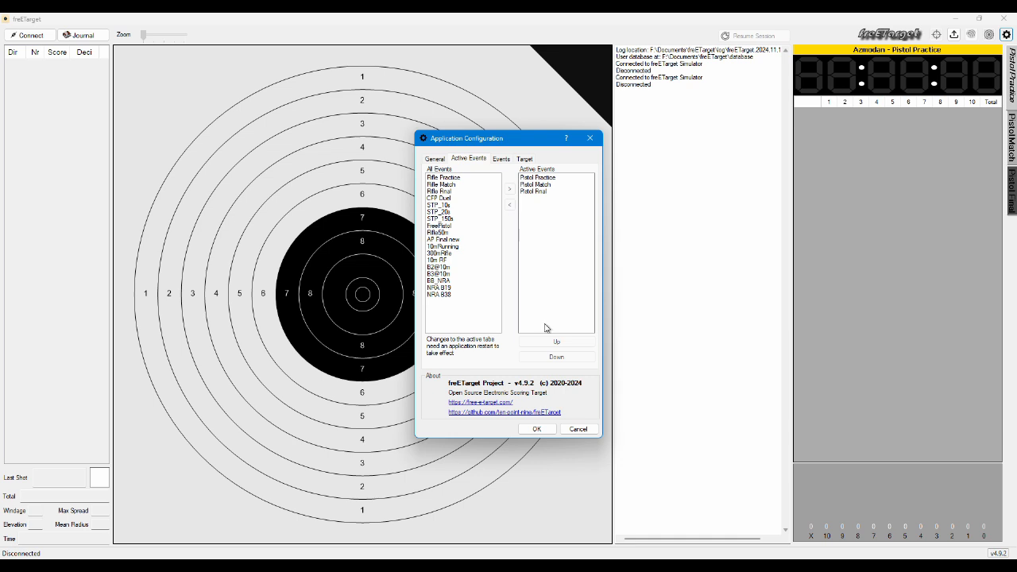
pyautogui.click(578, 429)
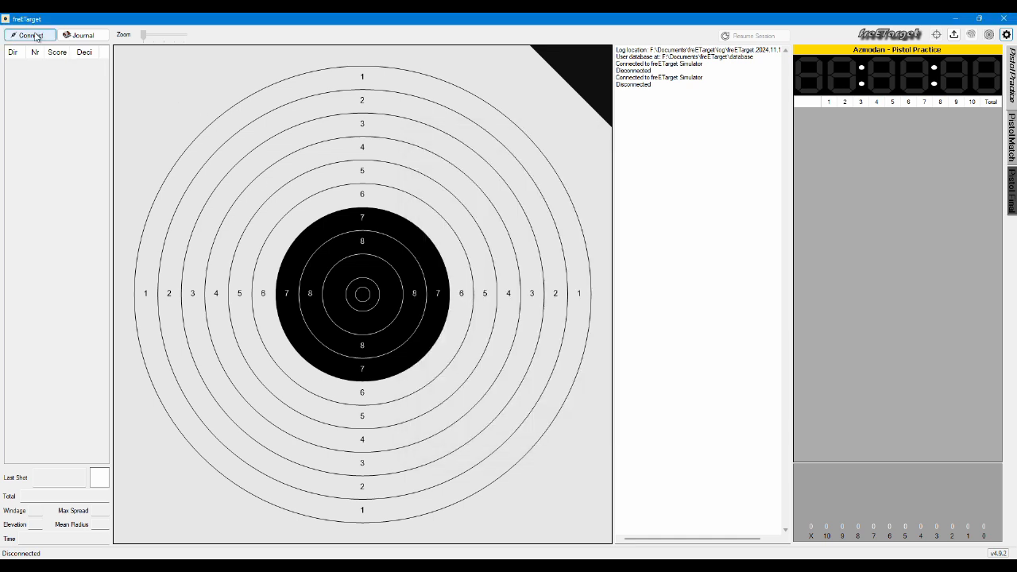
# Connect to the target simulator on COM4 and check the Target settings page
pyautogui.click(29, 35)
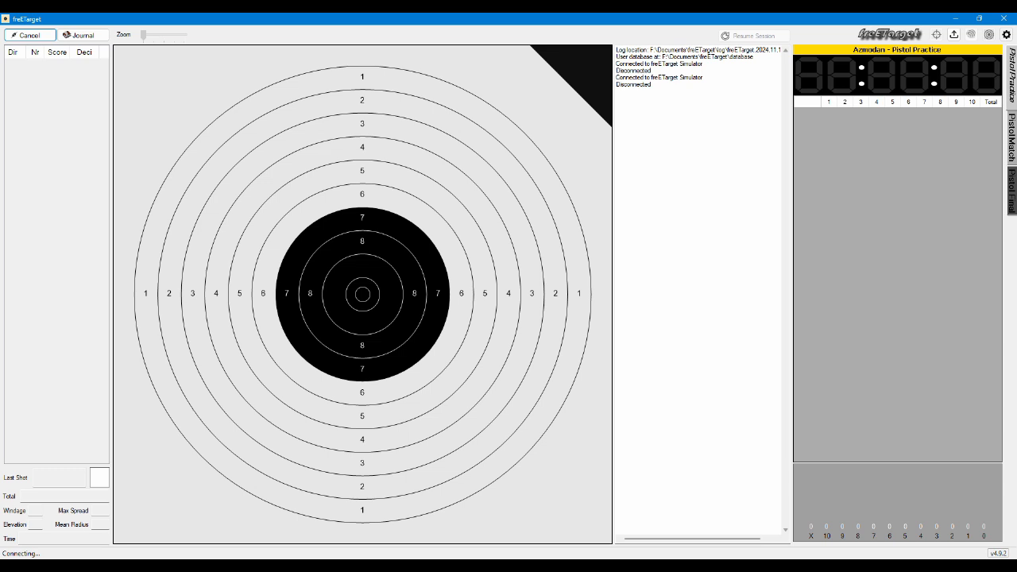
pyautogui.click(29, 35)
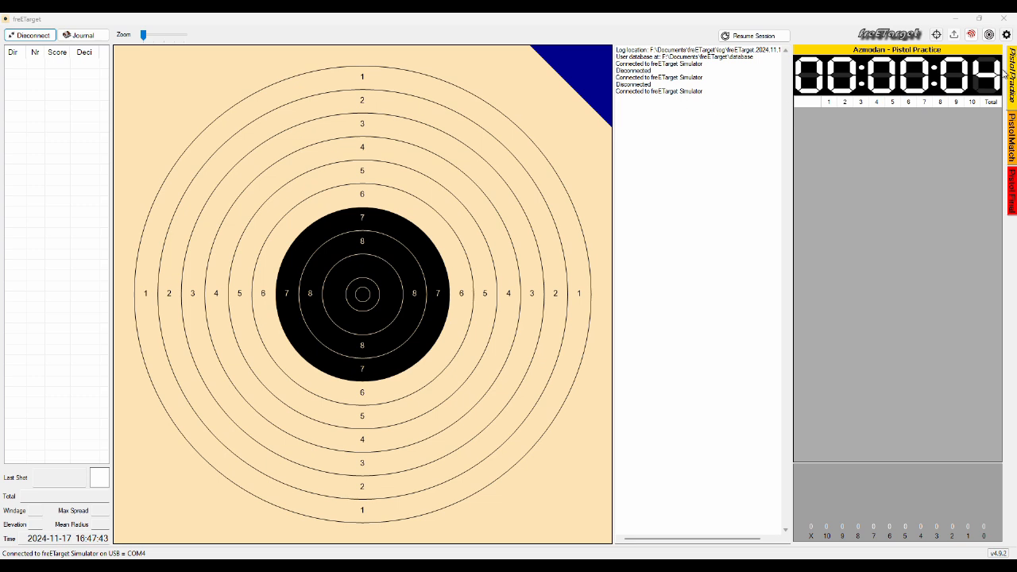
pyautogui.click(1005, 35)
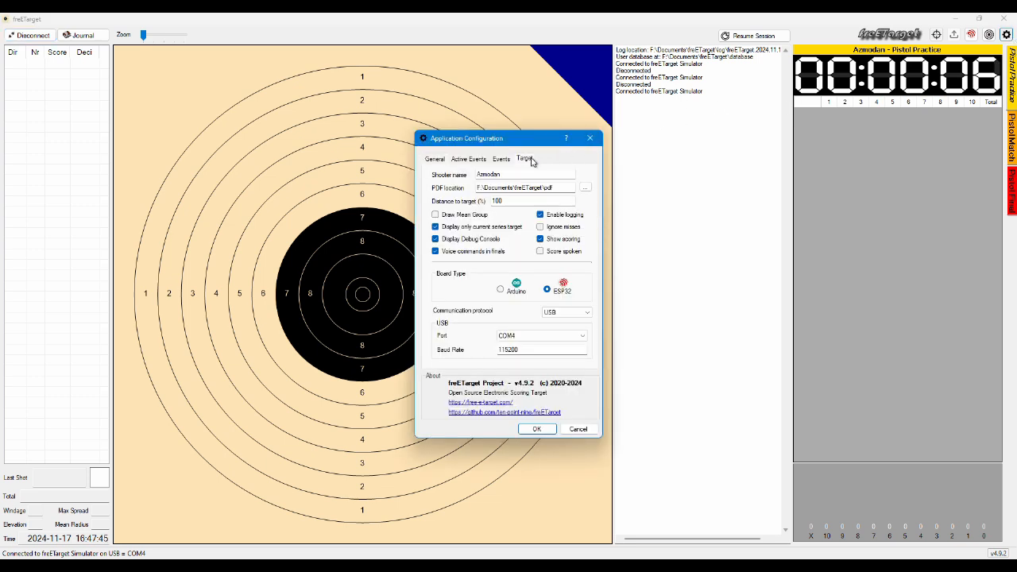
pyautogui.click(524, 159)
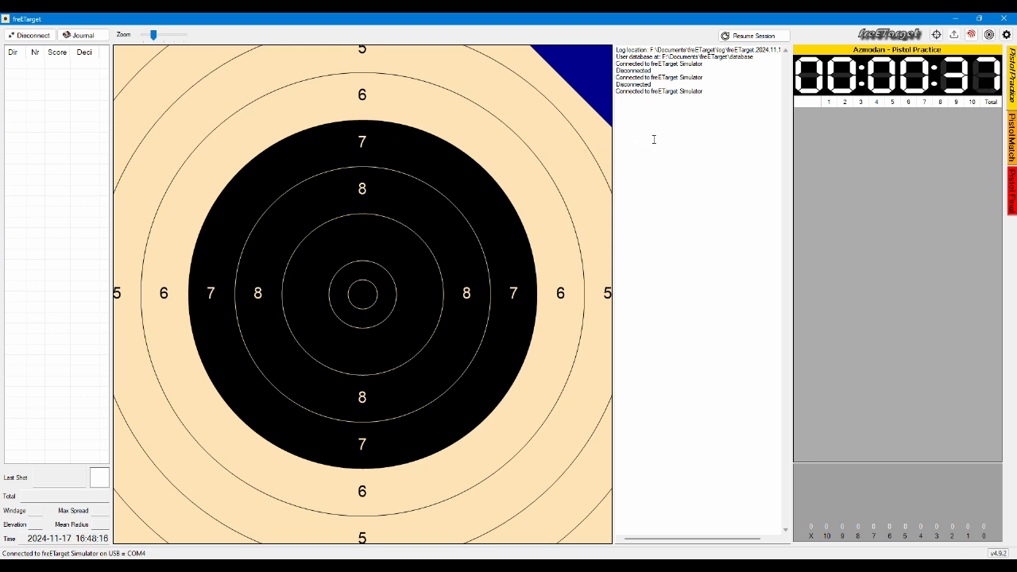
pyautogui.moveTo(578, 156)
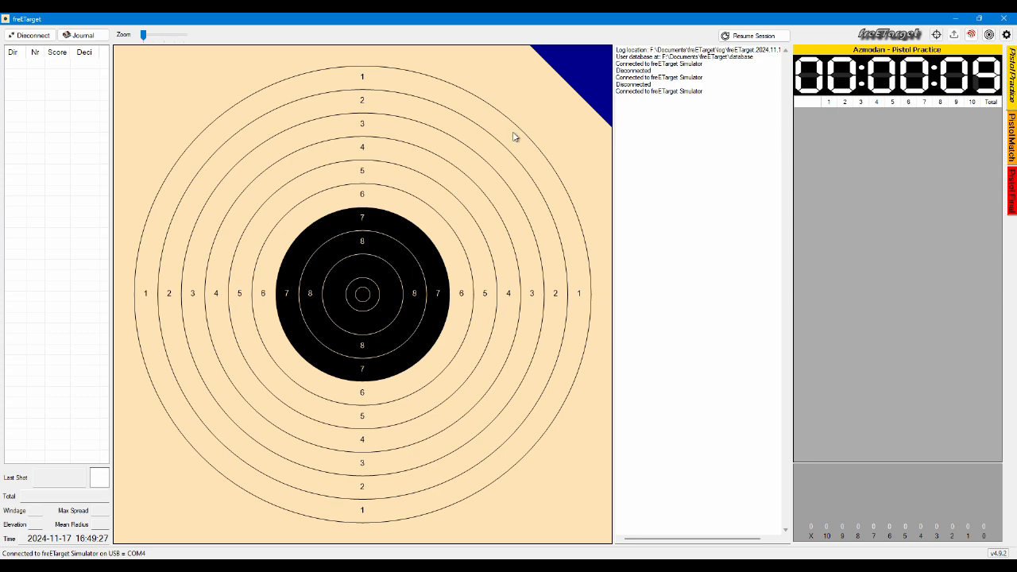
pyautogui.click(28, 35)
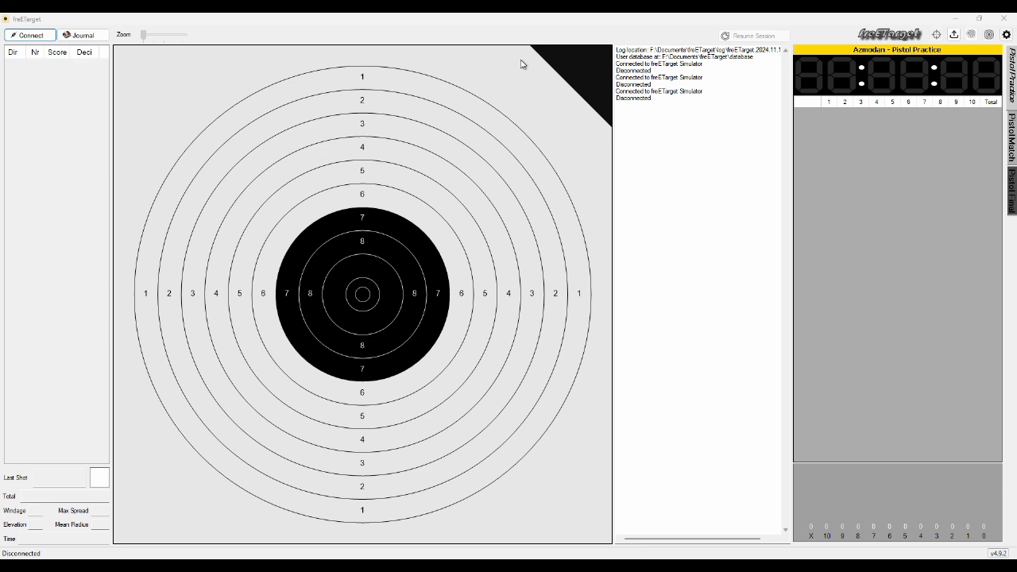
pyautogui.moveTo(507, 139)
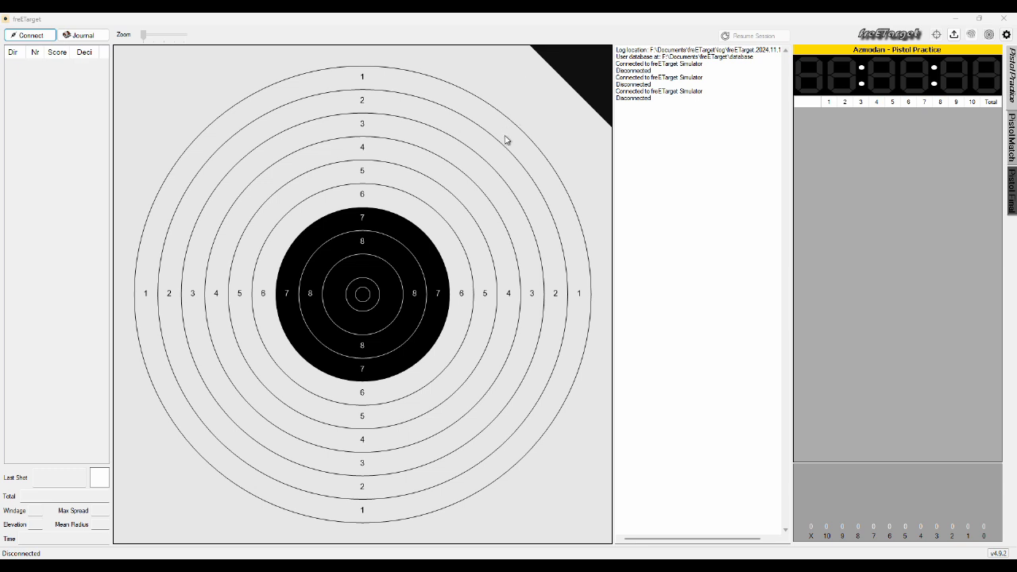
pyautogui.moveTo(531, 216)
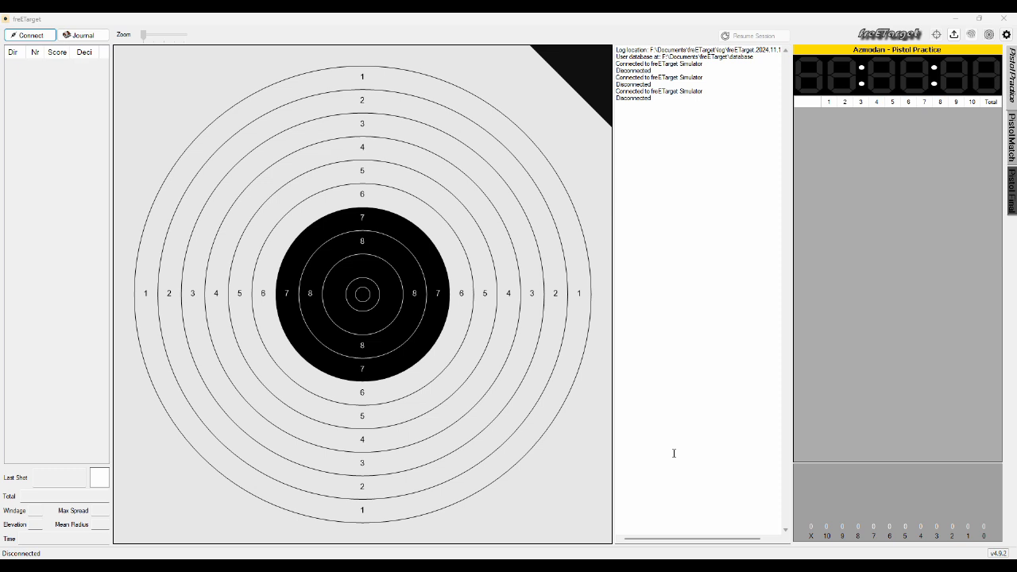
pyautogui.moveTo(563, 232)
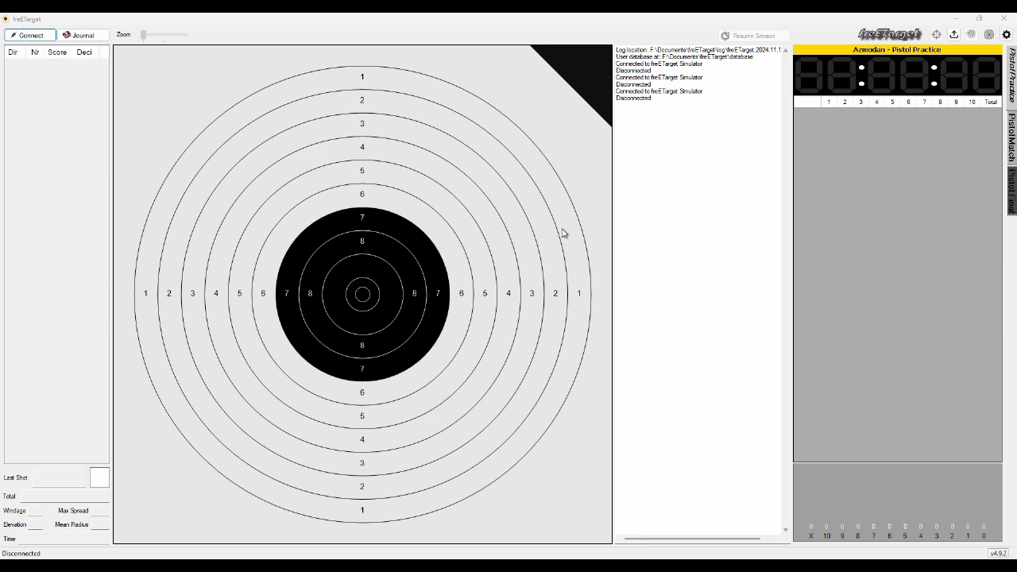
pyautogui.moveTo(165, 46)
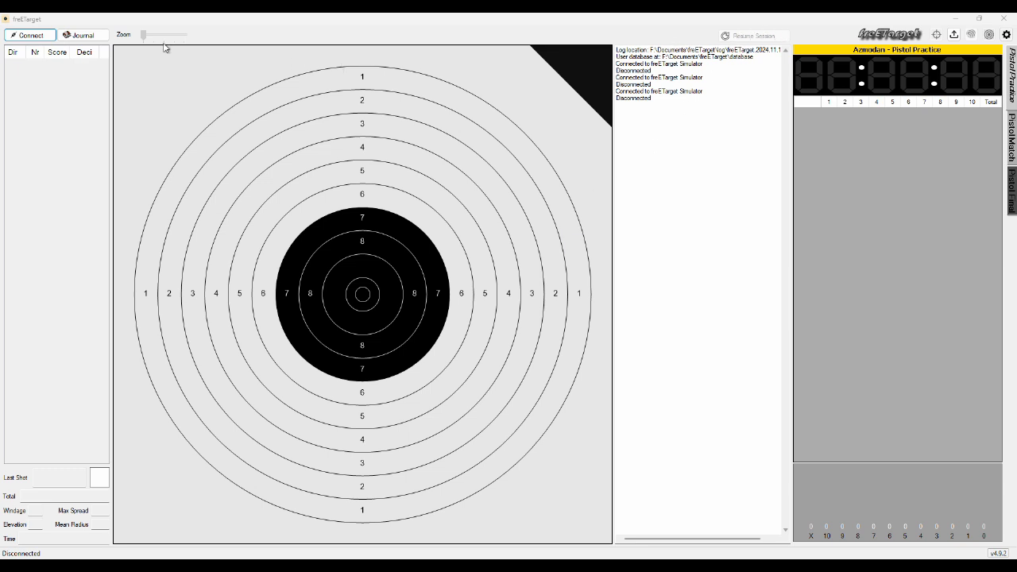
# Connect to the simulator and score six shots totalling 55 points
pyautogui.click(29, 35)
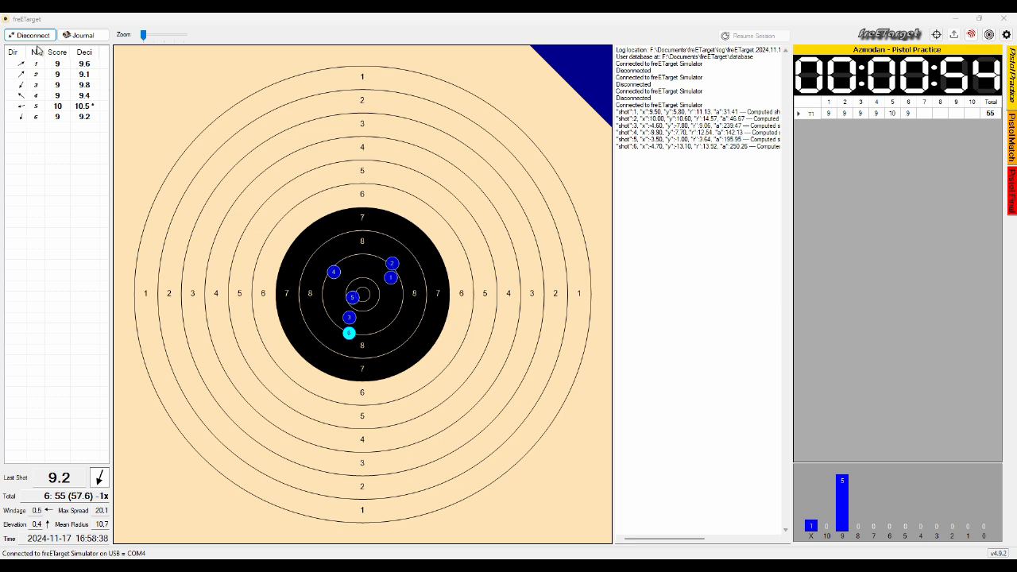
pyautogui.moveTo(464, 267)
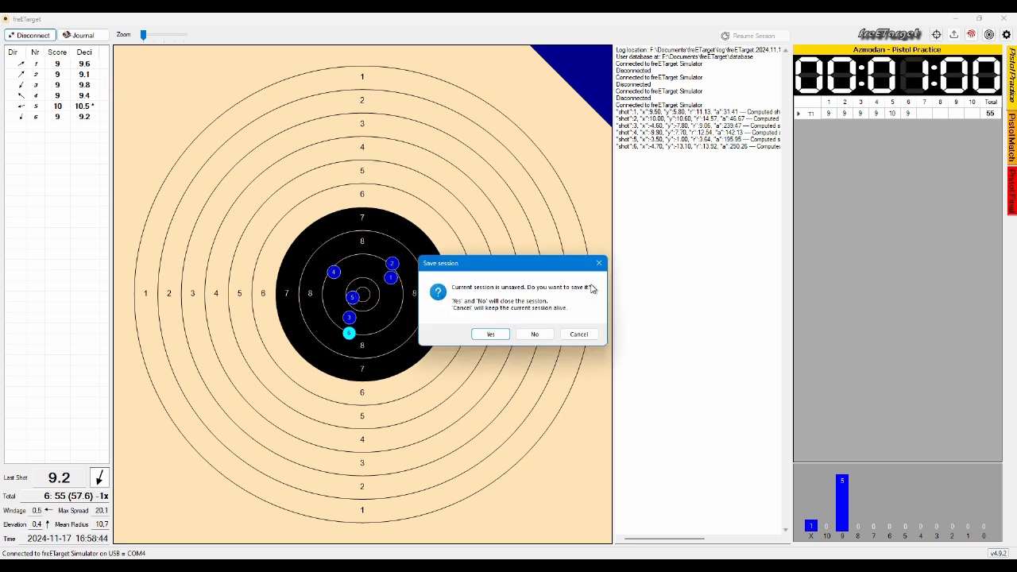
pyautogui.moveTo(429, 289)
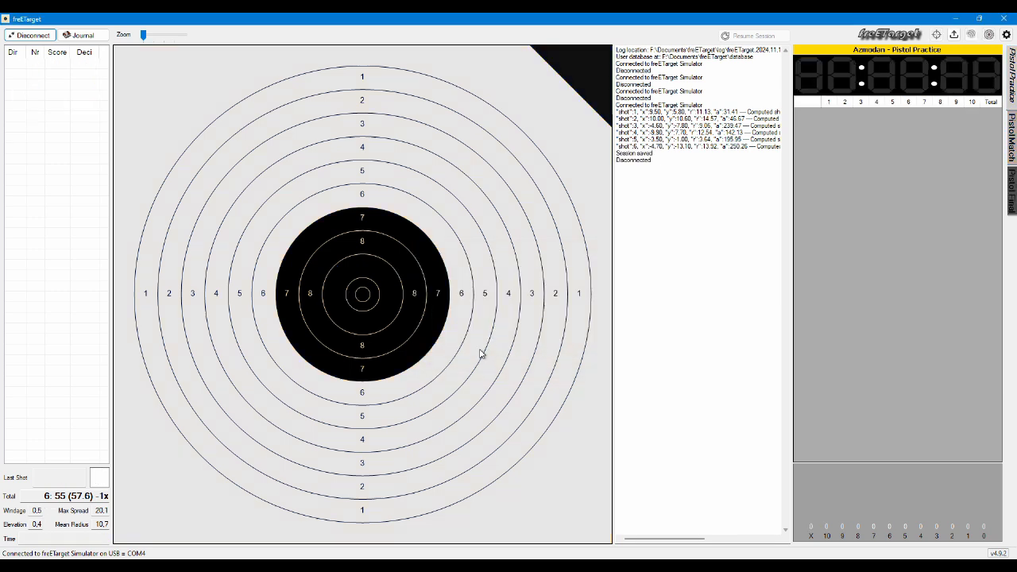
# Disconnect to end and save the six-shot session, then reconnect for an empty one
pyautogui.click(29, 35)
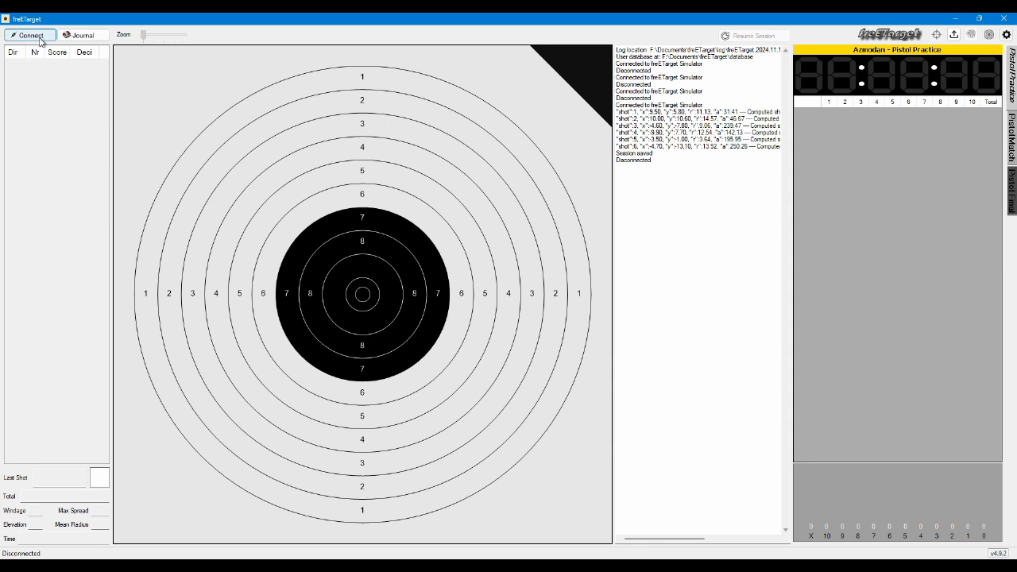
pyautogui.click(29, 35)
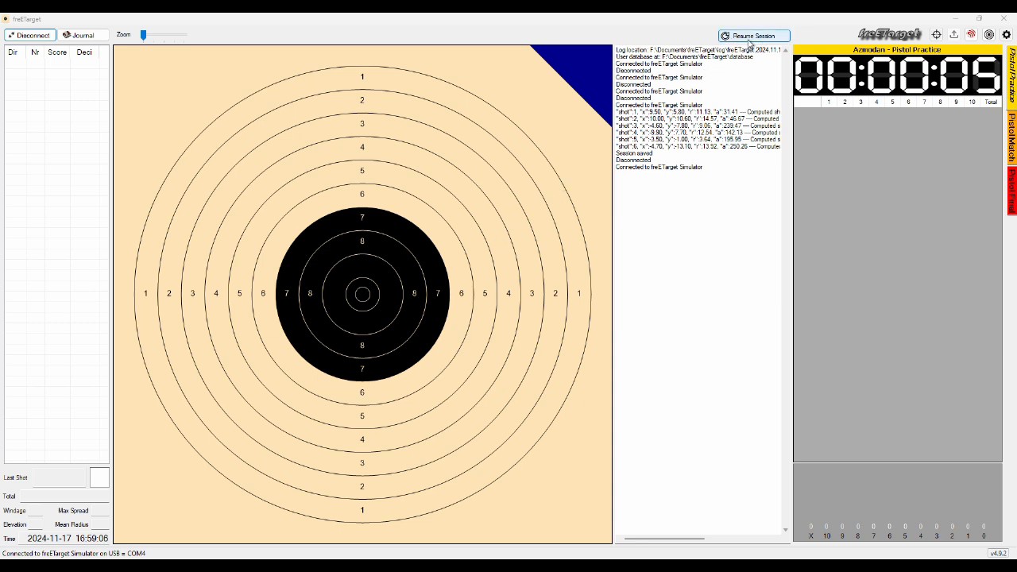
# Resume the newest saved session, restoring its six shots and 55-point total
pyautogui.click(751, 35)
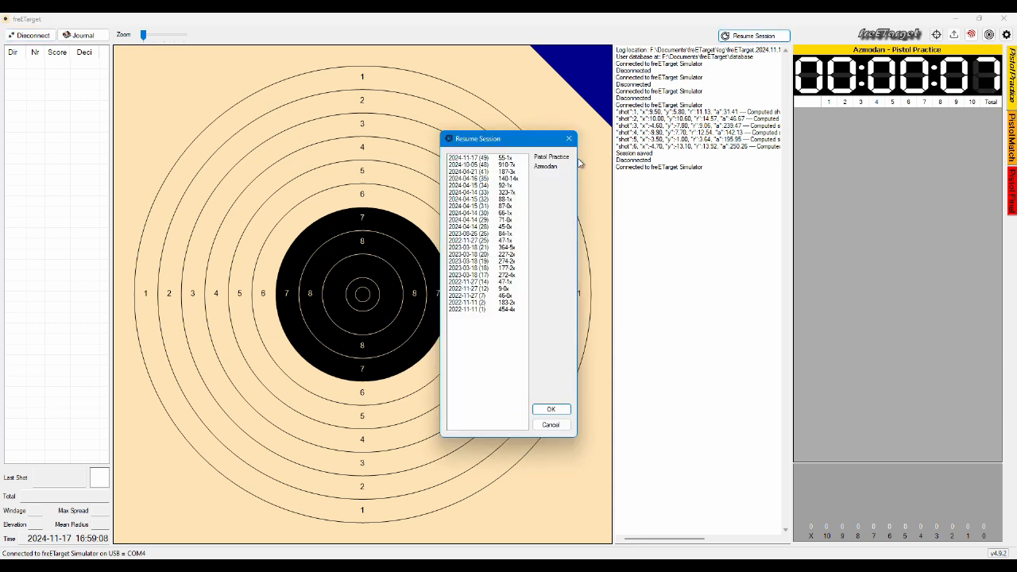
pyautogui.click(479, 157)
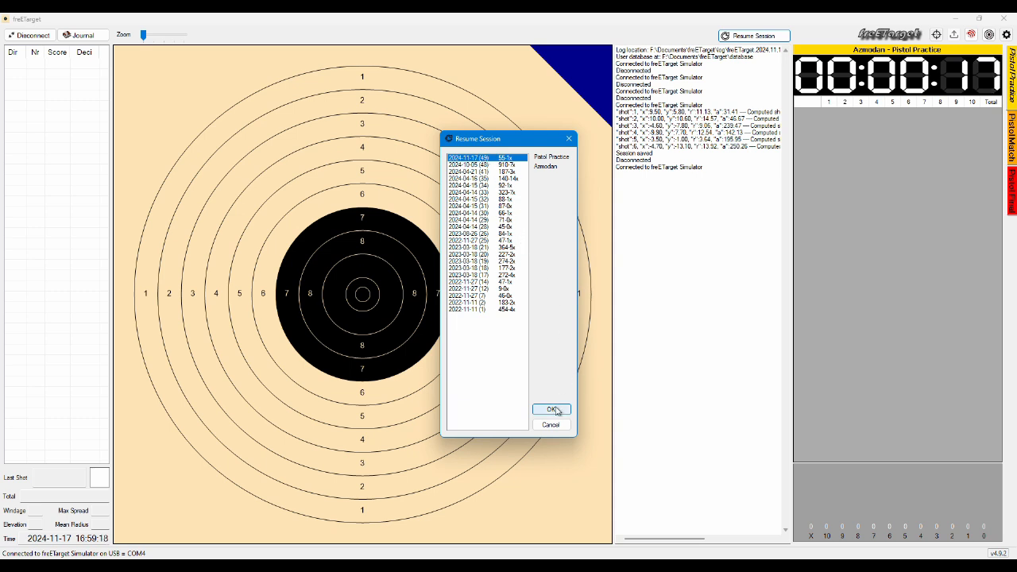
pyautogui.click(551, 409)
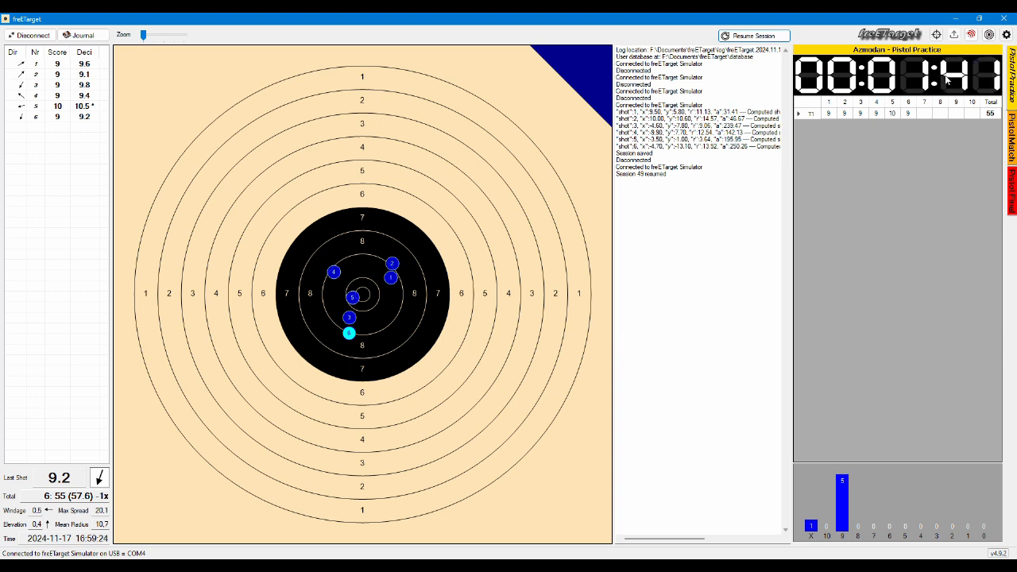
pyautogui.moveTo(788, 194)
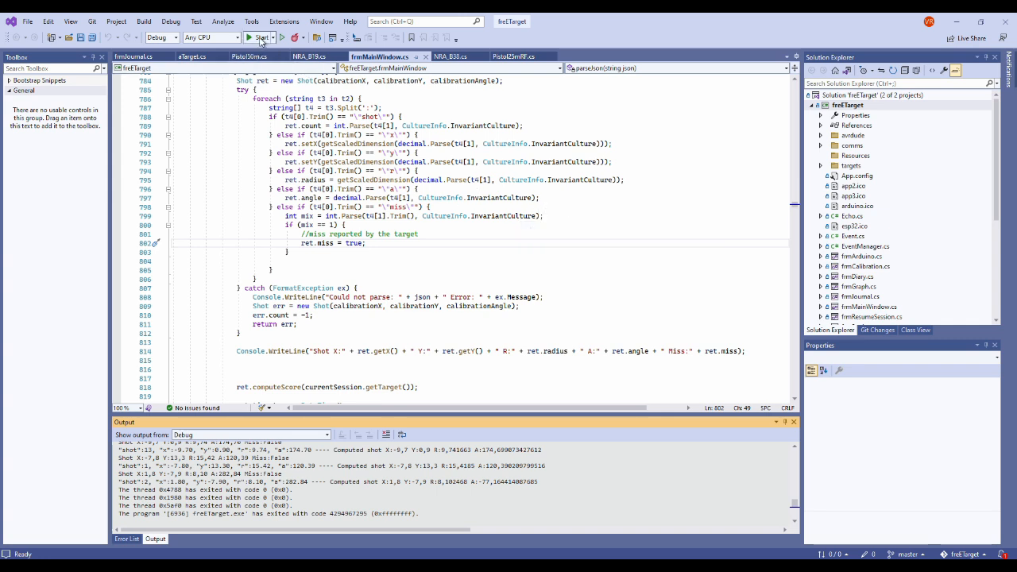
# Start freETarget under the debugger so the Abnormal shutdown detected prompt appears
pyautogui.click(256, 38)
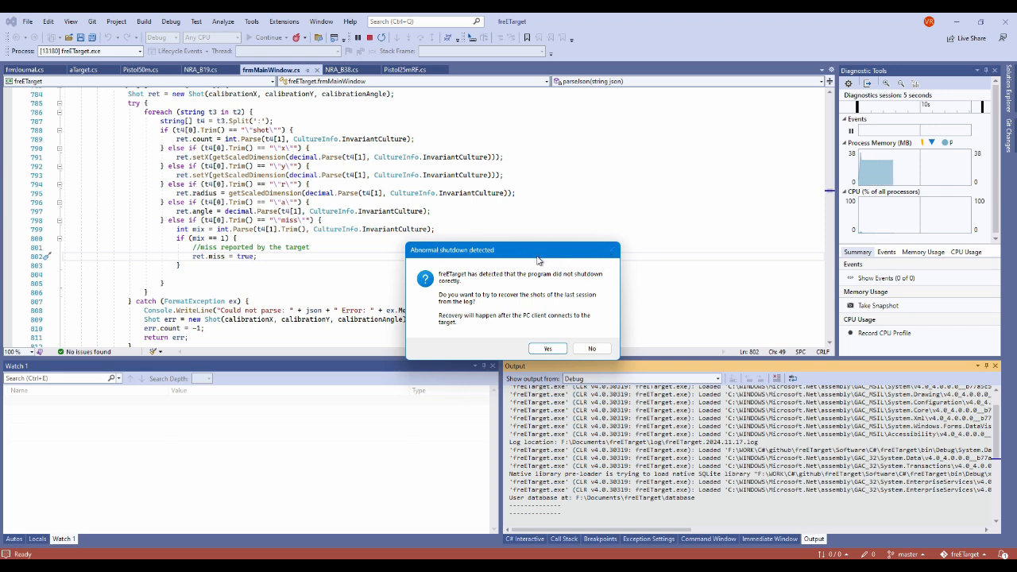
pyautogui.moveTo(505, 261)
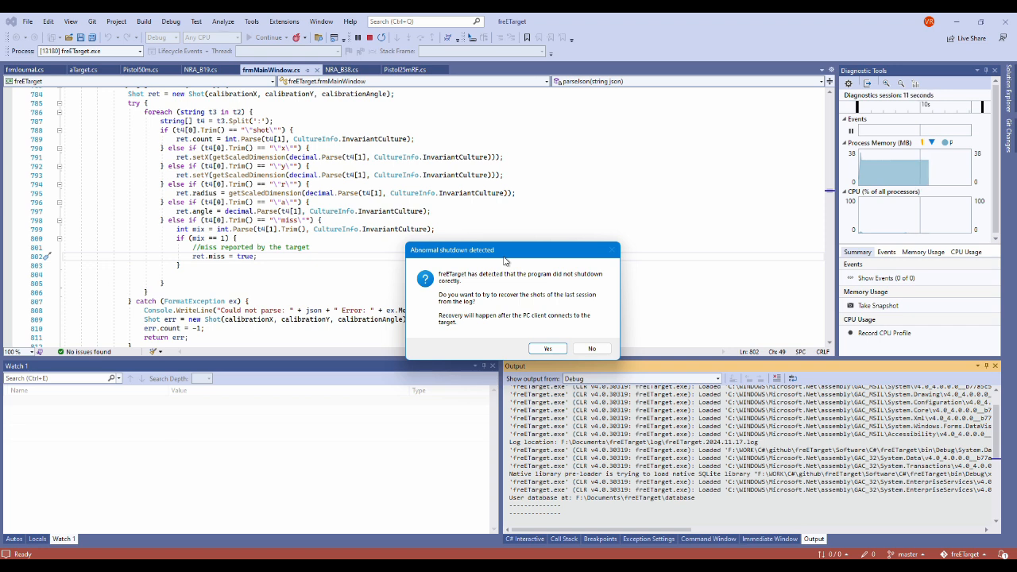
pyautogui.moveTo(462, 305)
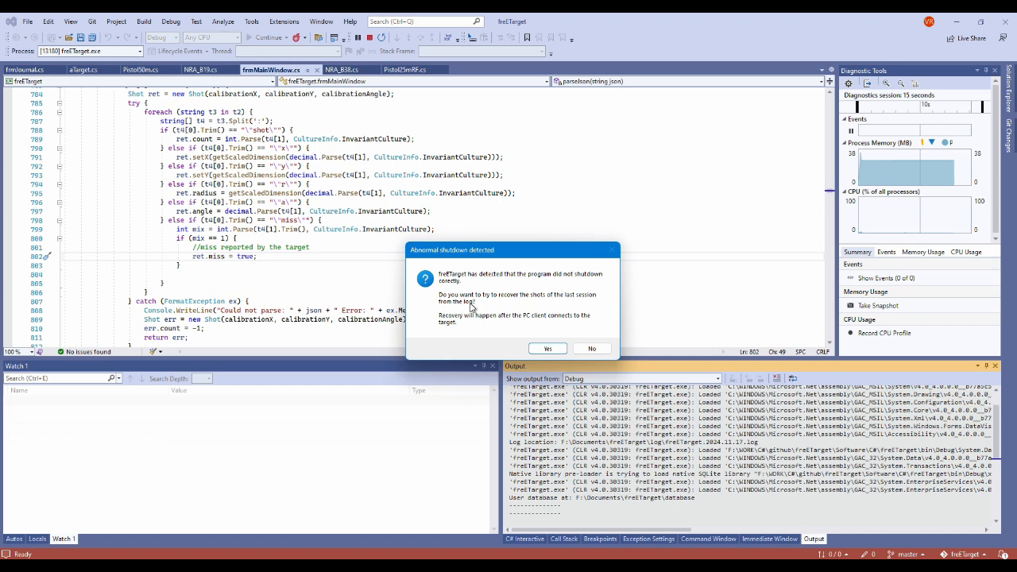
pyautogui.moveTo(578, 330)
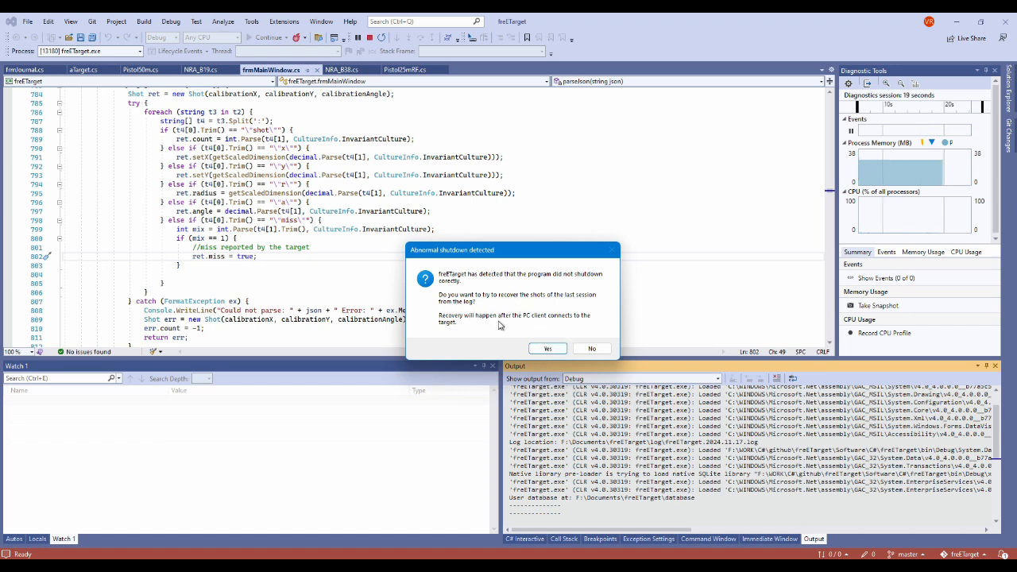
pyautogui.moveTo(530, 324)
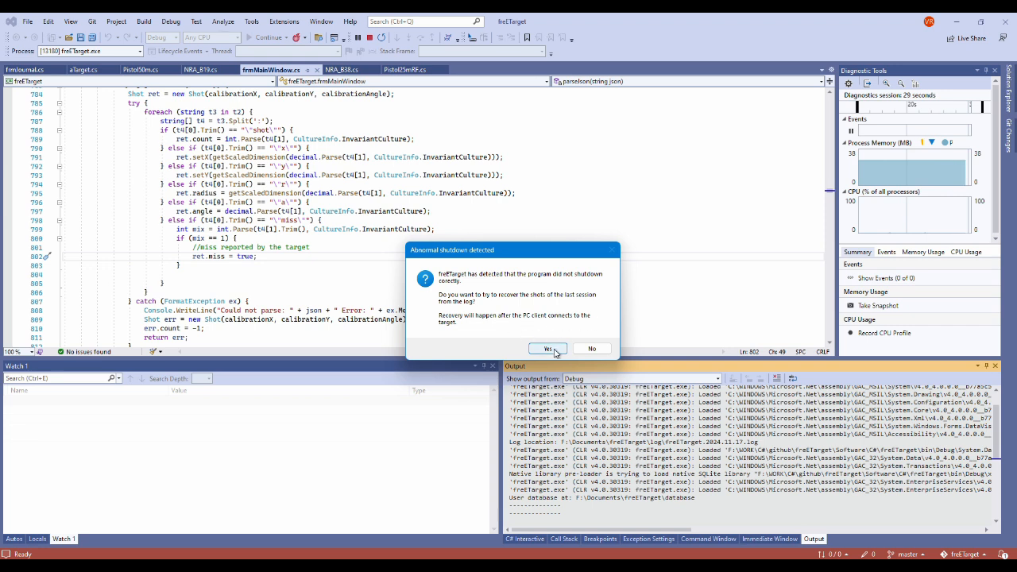
# Accept recovery and reconnect, replaying 15 shots totalling 136 from the log
pyautogui.click(547, 348)
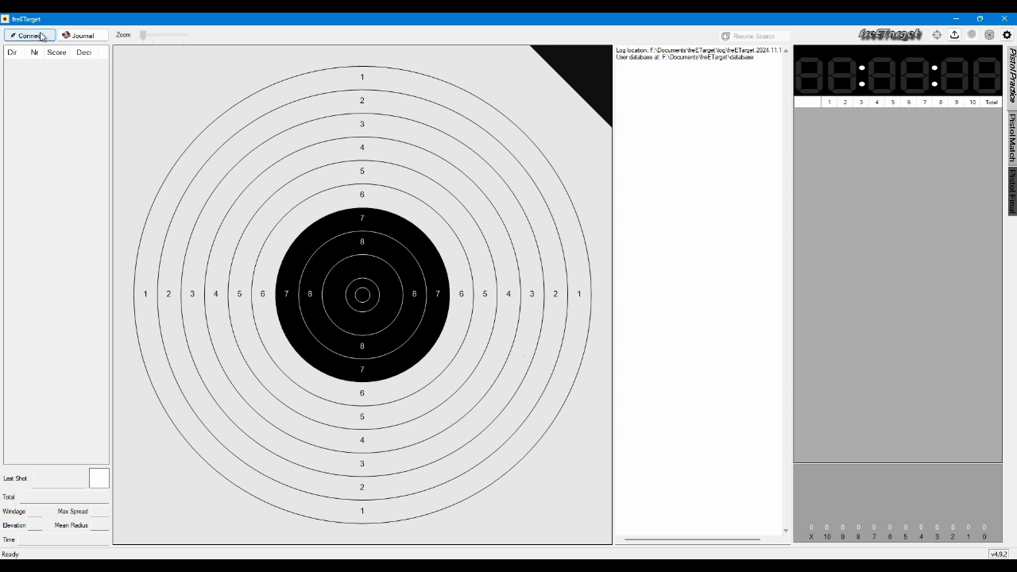
pyautogui.click(28, 35)
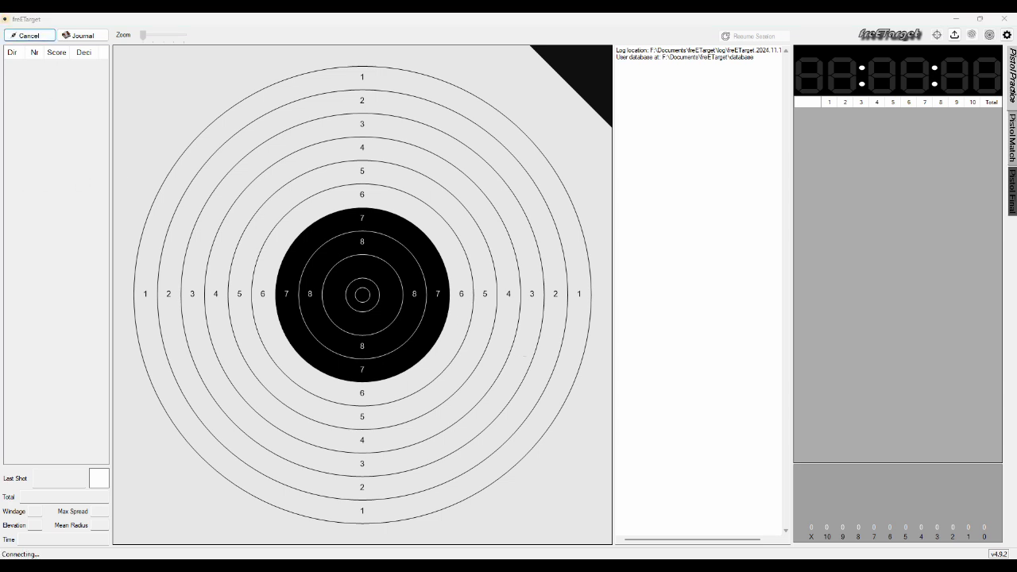
pyautogui.click(28, 35)
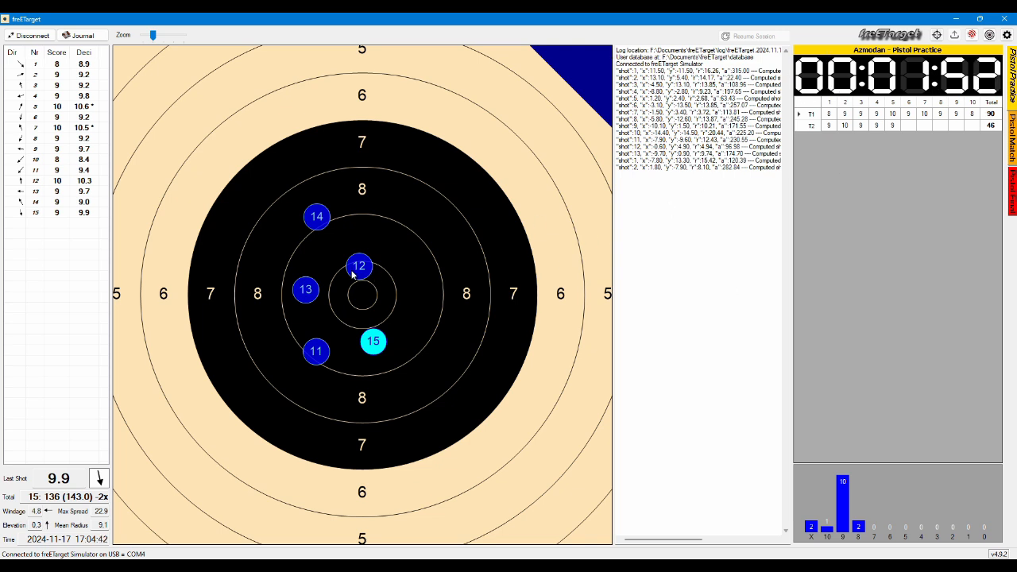
pyautogui.moveTo(382, 229)
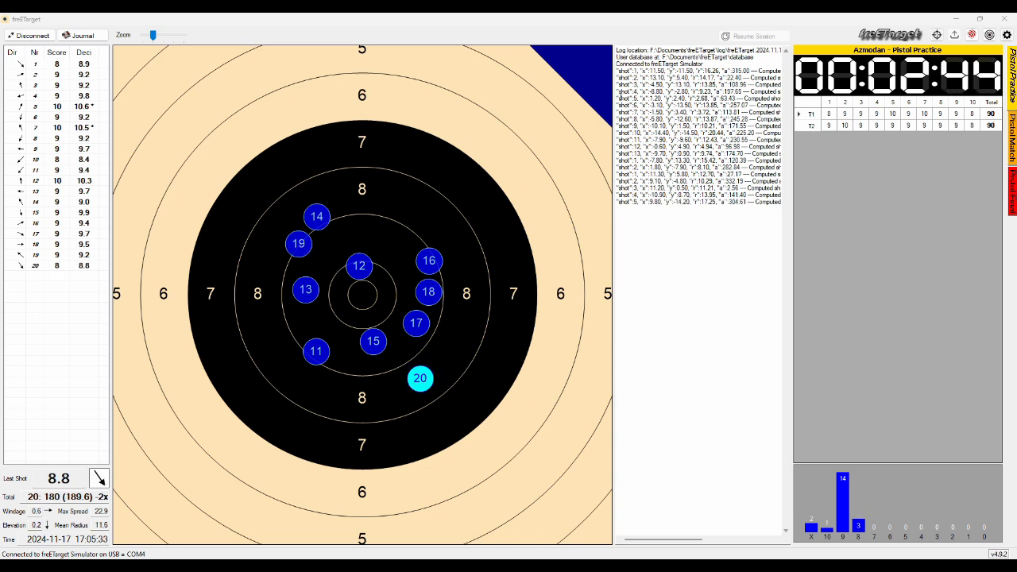
# Switch to Pistol Match 60, saving the 20-shot, 180-point practice session
pyautogui.click(1012, 143)
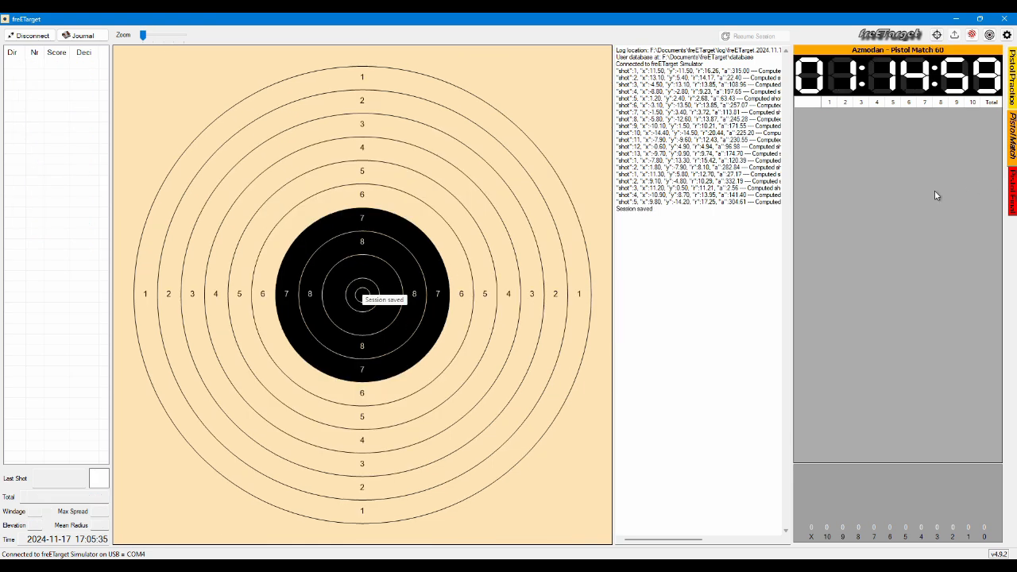